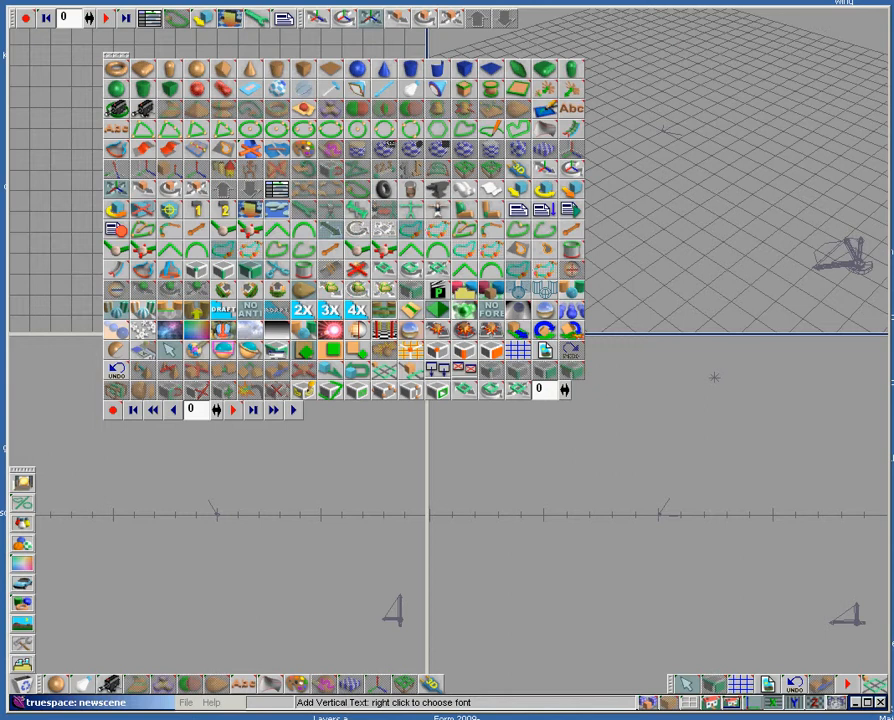
- Begin vertical 3D text and choose its font after browsing Berlin Sans FB Demi and Bodoni MT
left_click(570, 108)
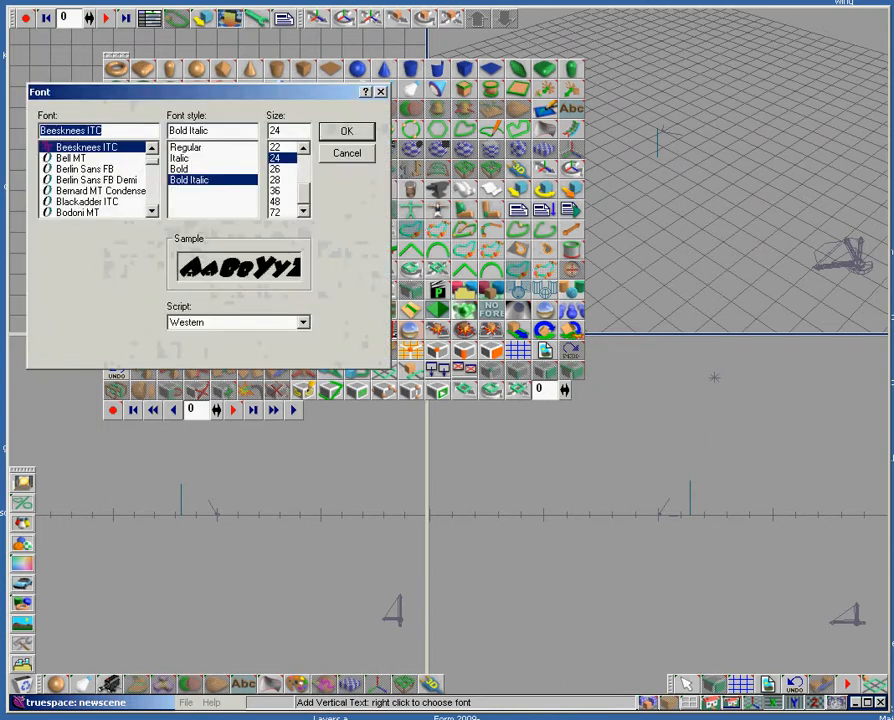
left_click(96, 190)
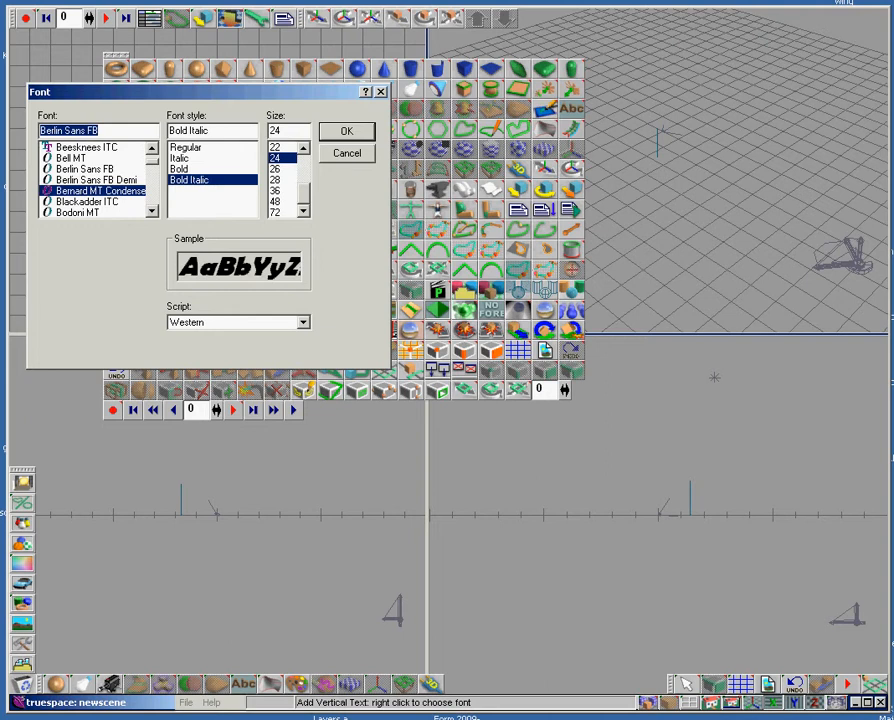
left_click(96, 180)
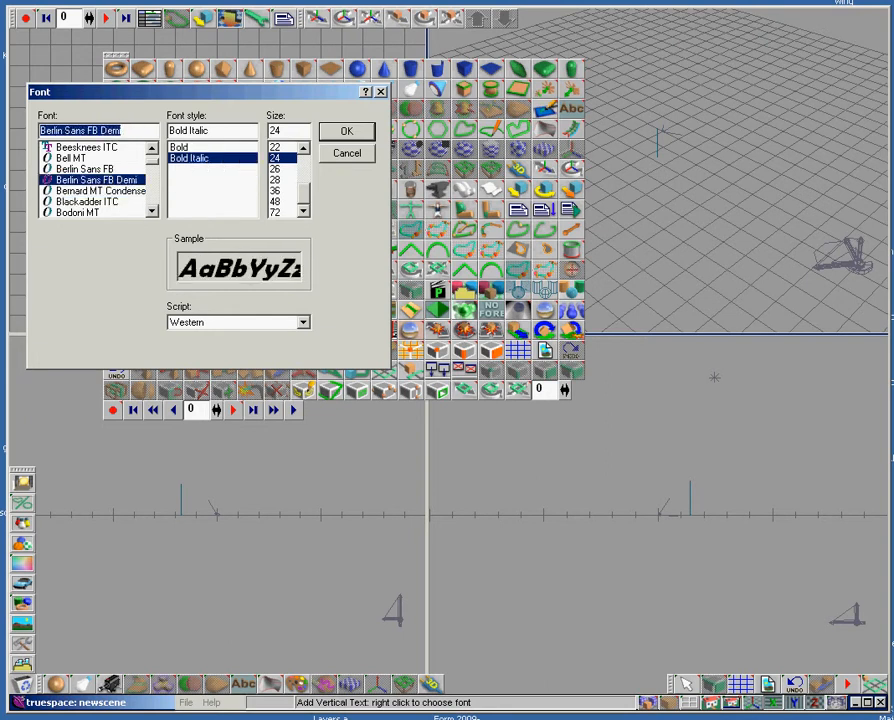
left_click(80, 212)
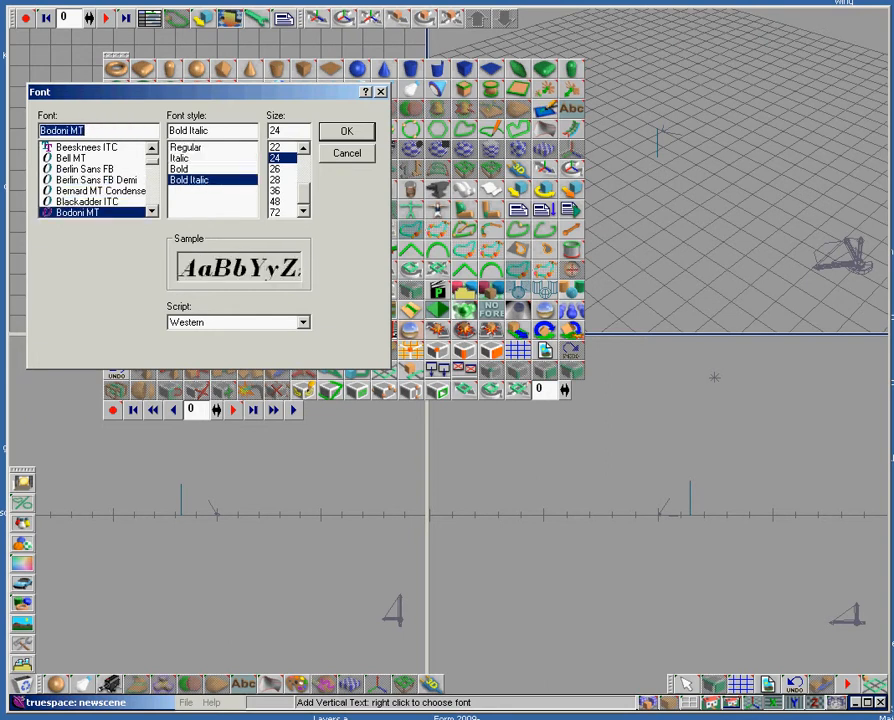
left_click(180, 168)
type("Ros")
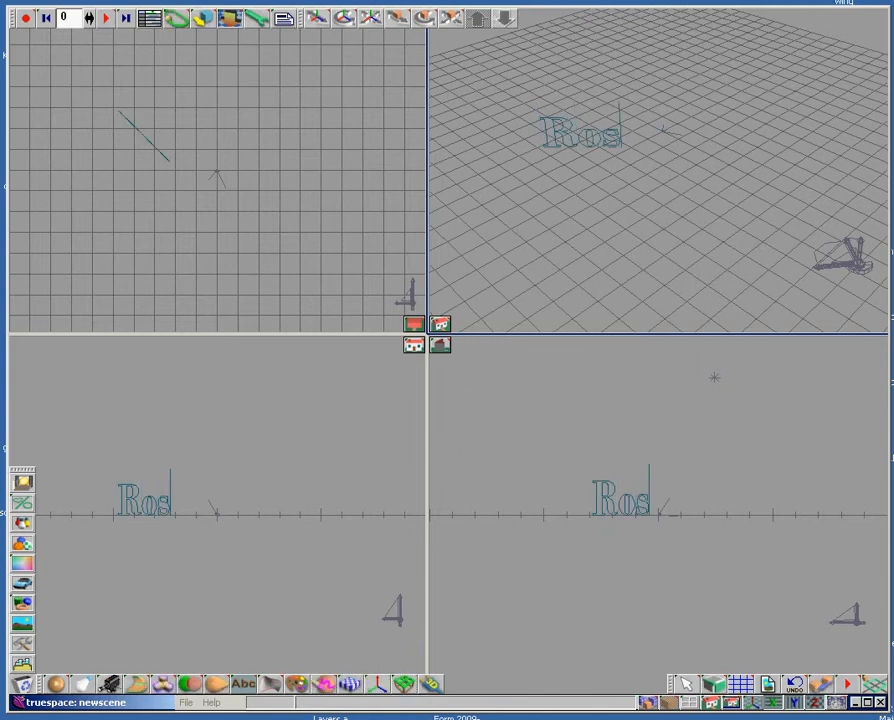
- Complete the lettering by adding 'coe' after 'Ros' to spell Roscoe
type("coe")
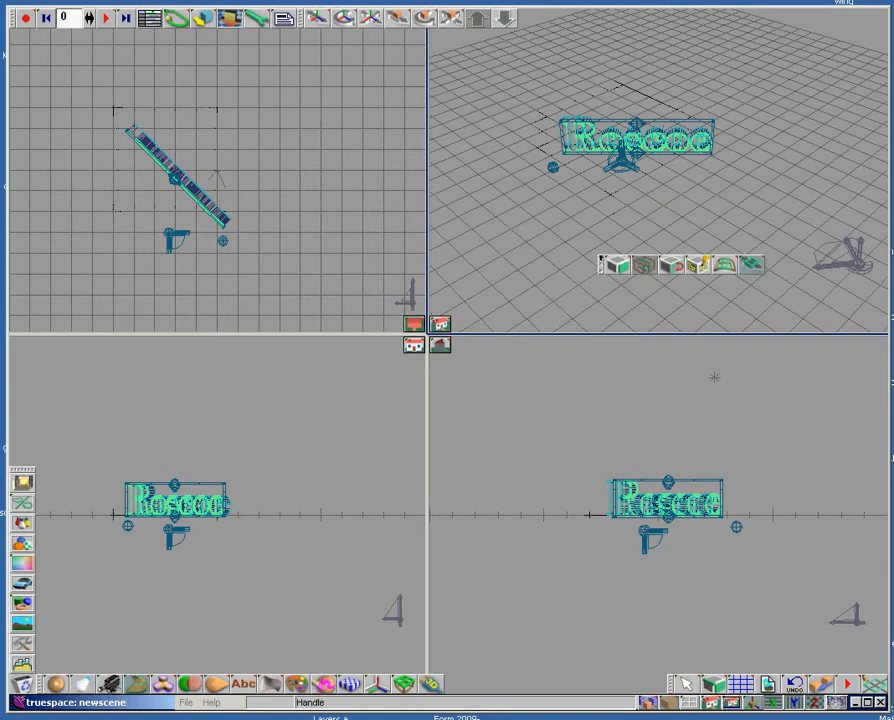
- Select the Roscoe text object, try a transform, and undo it to restore the original shape
left_click(750, 264)
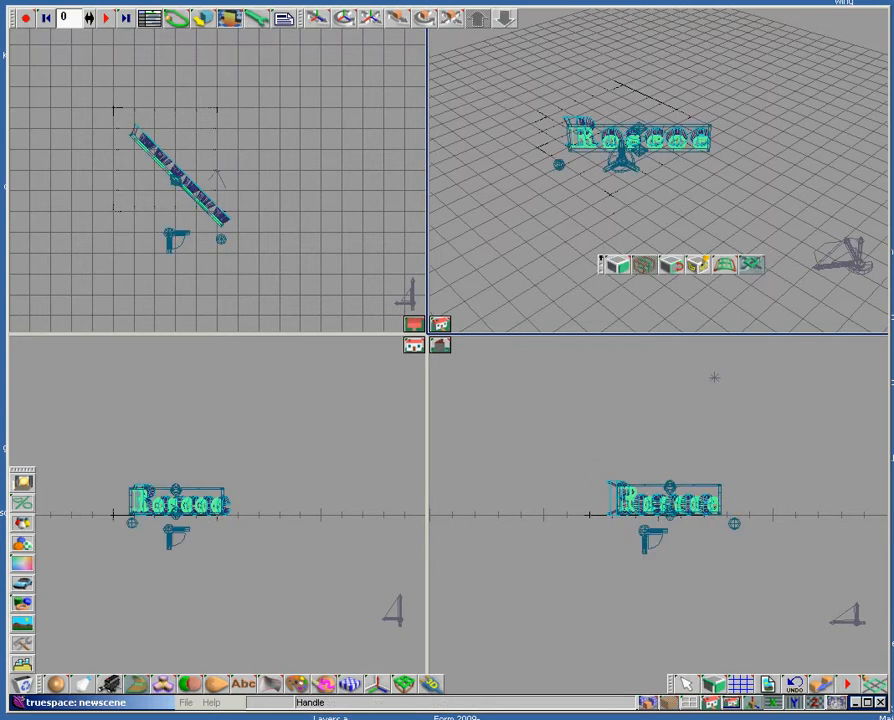
left_click(752, 264)
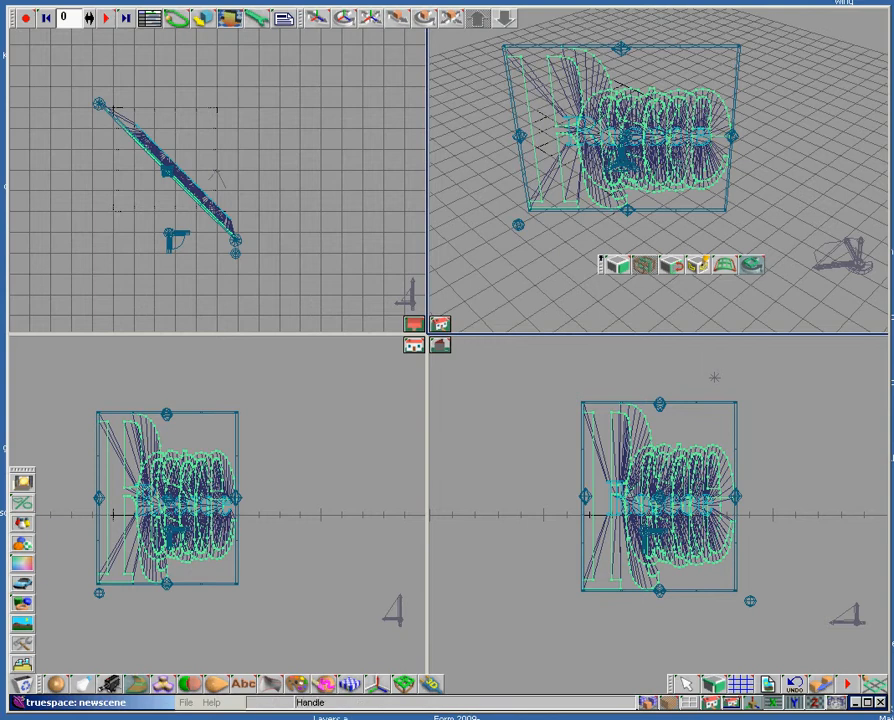
key("ctrl+z")
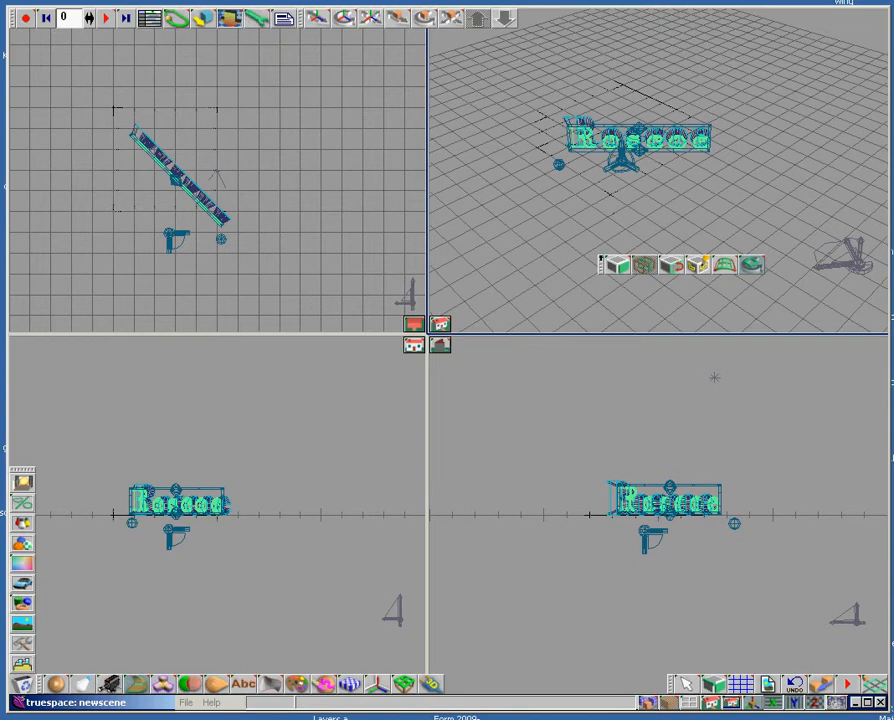
key("ctrl+z")
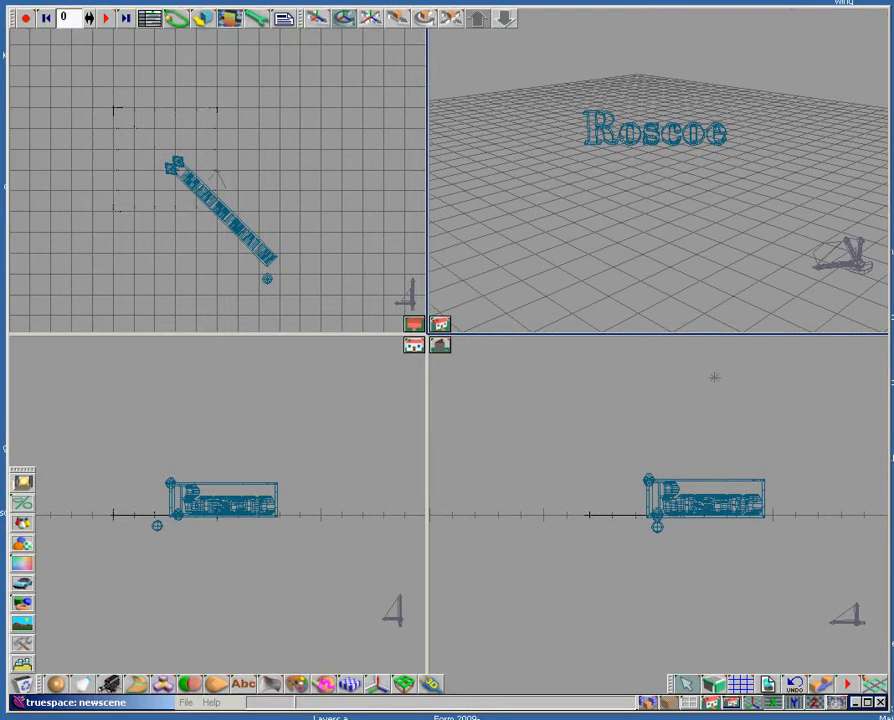
- Pick up the Roscoe text in the perspective viewport for moving
left_click(656, 128)
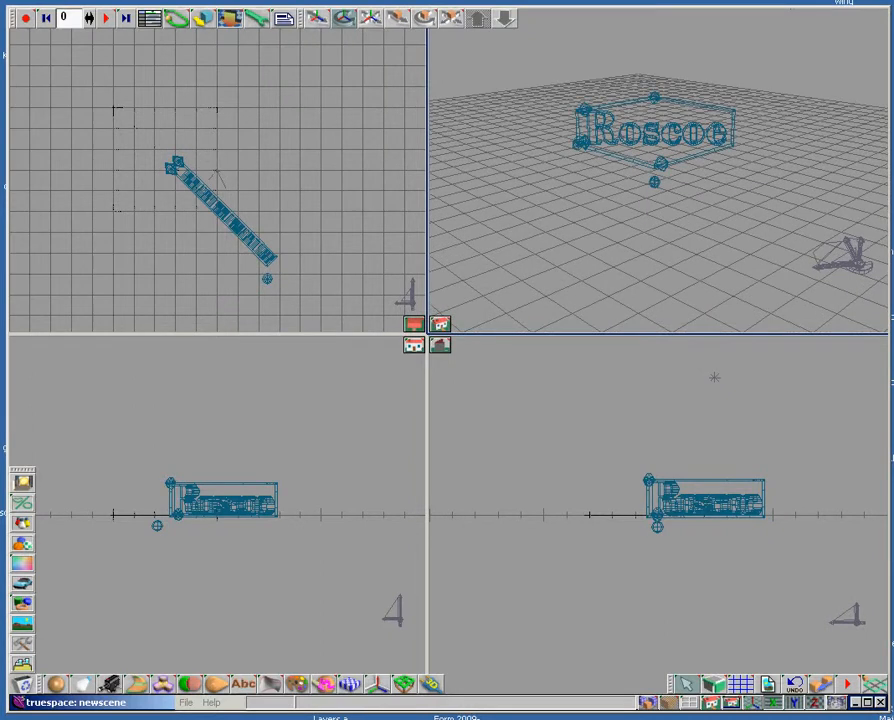